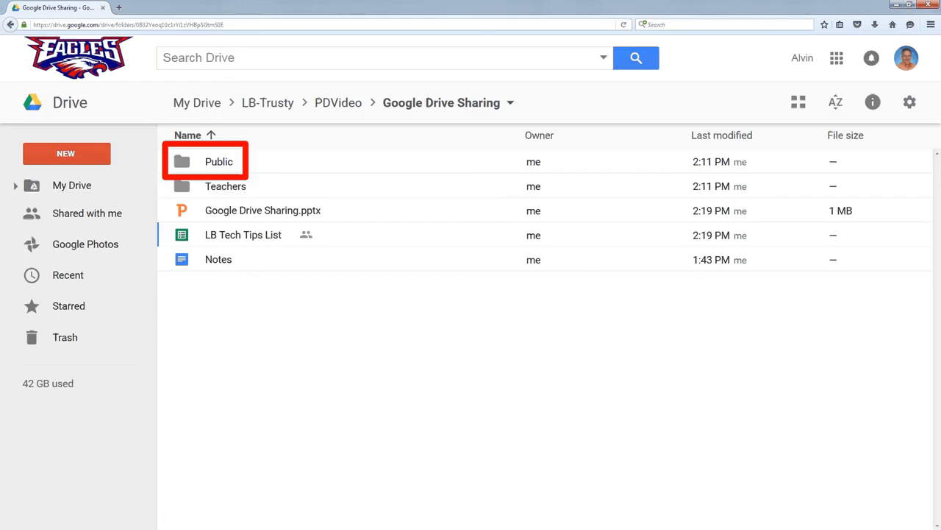
# Step: Show the advanced sharing settings for the Public folder, currently private to the owner
pyautogui.click(217, 160)
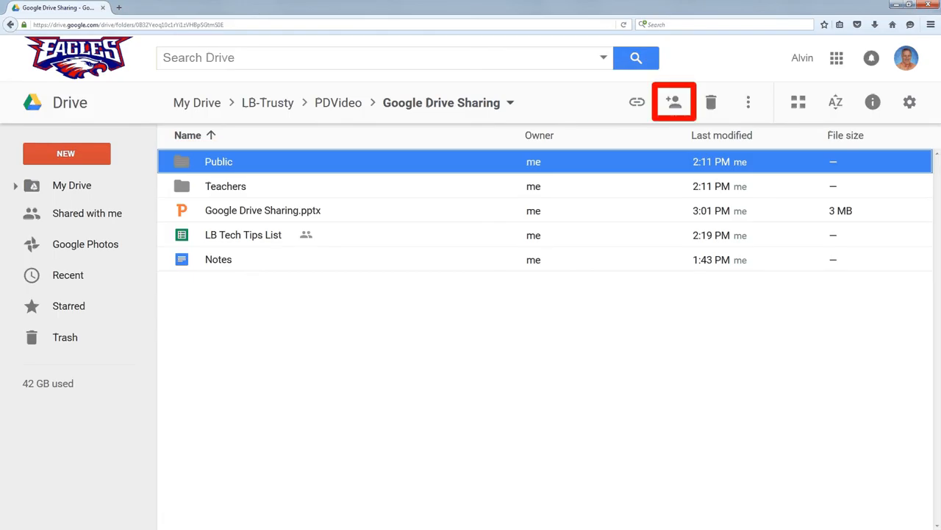
pyautogui.click(674, 101)
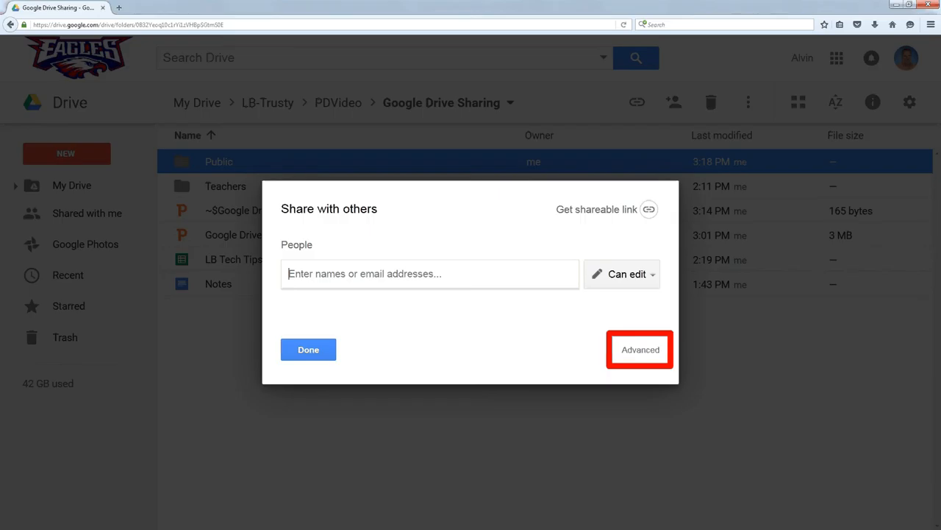
pyautogui.click(638, 350)
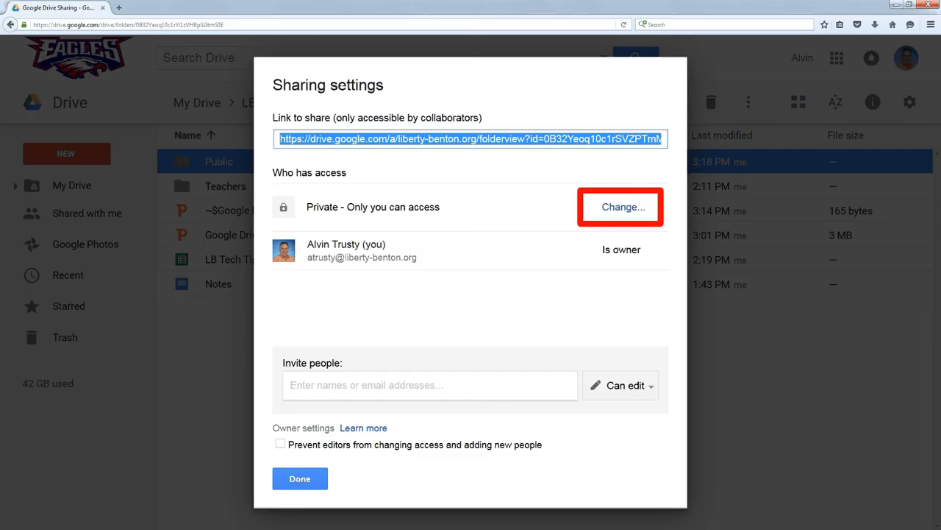
# Step: Set the Public folder's access to On - Public on the web with Can view and save
pyautogui.click(624, 206)
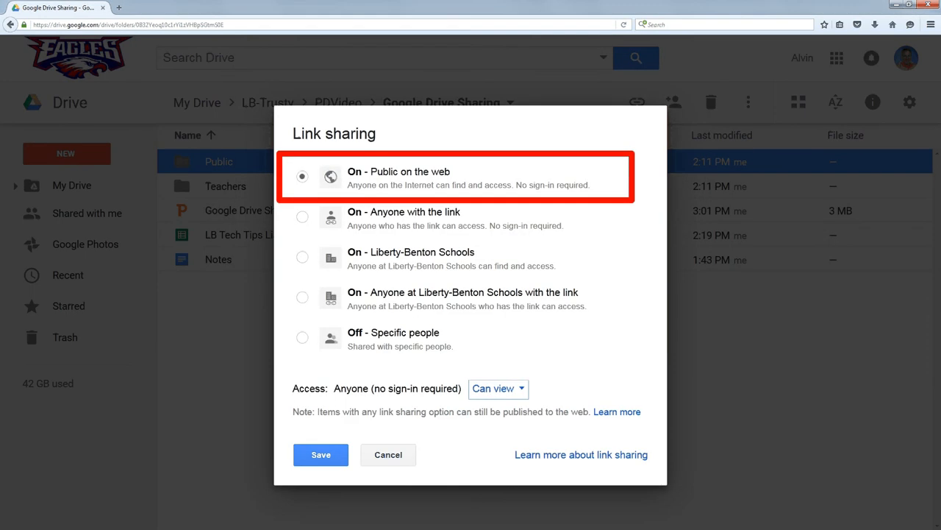
pyautogui.click(320, 453)
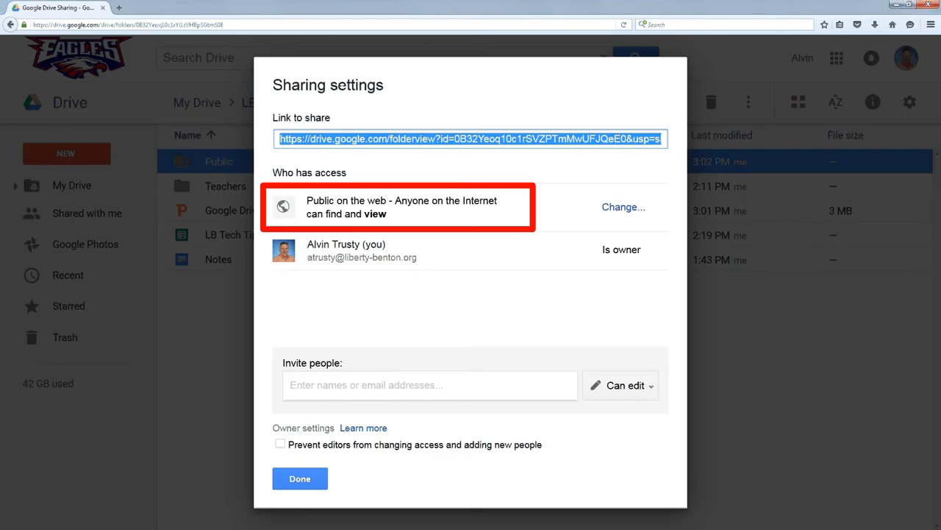
pyautogui.click(300, 478)
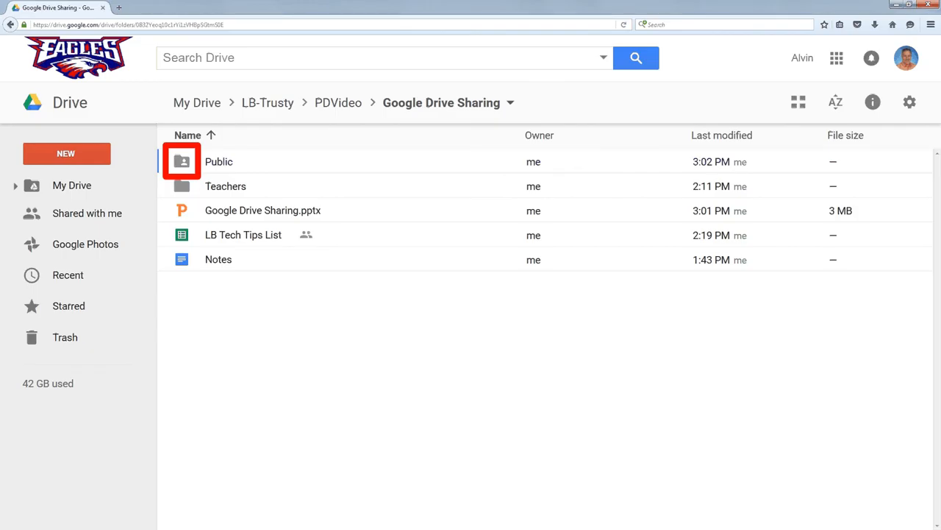
# Step: Go into the Public folder and select LB Eagle Logo high res.jpg
pyautogui.doubleClick(218, 160)
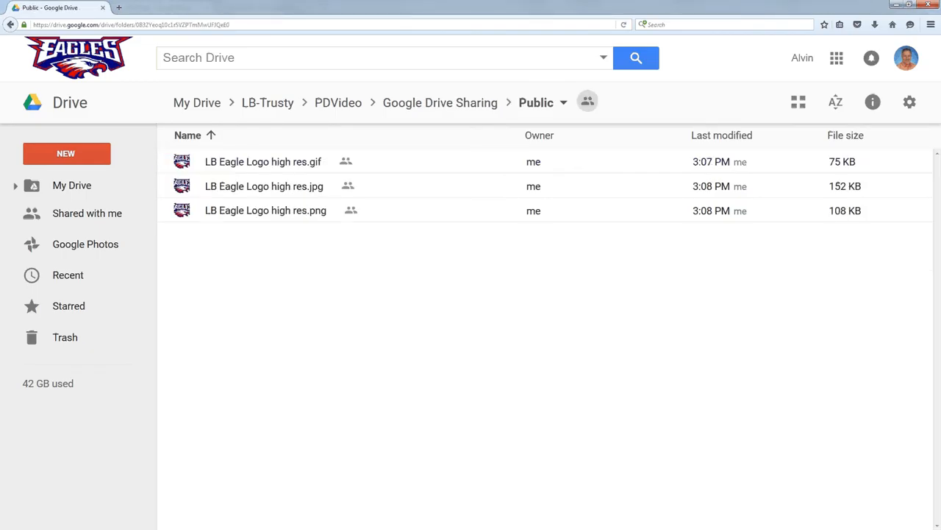
pyautogui.click(264, 185)
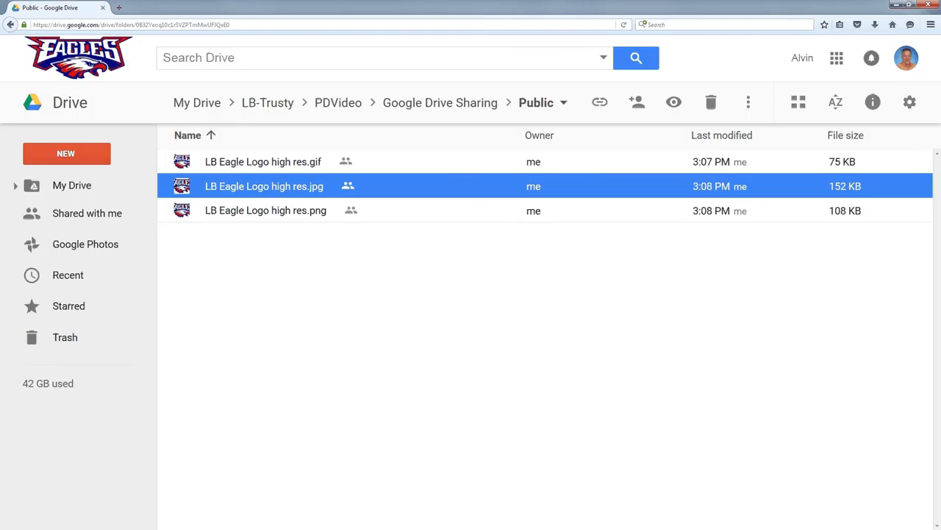
pyautogui.moveTo(637, 101)
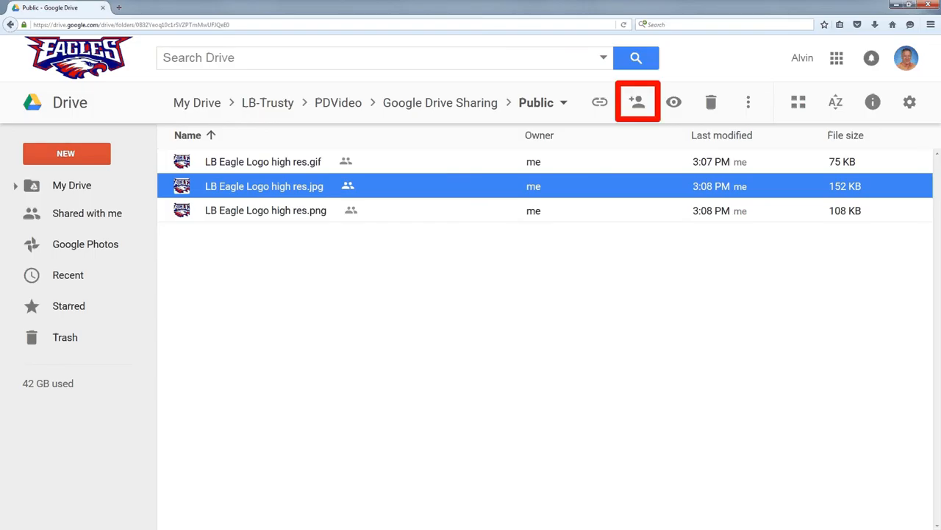
# Step: Confirm the jpg logo shows Public on the web view-only access inherited from the folder
pyautogui.click(637, 102)
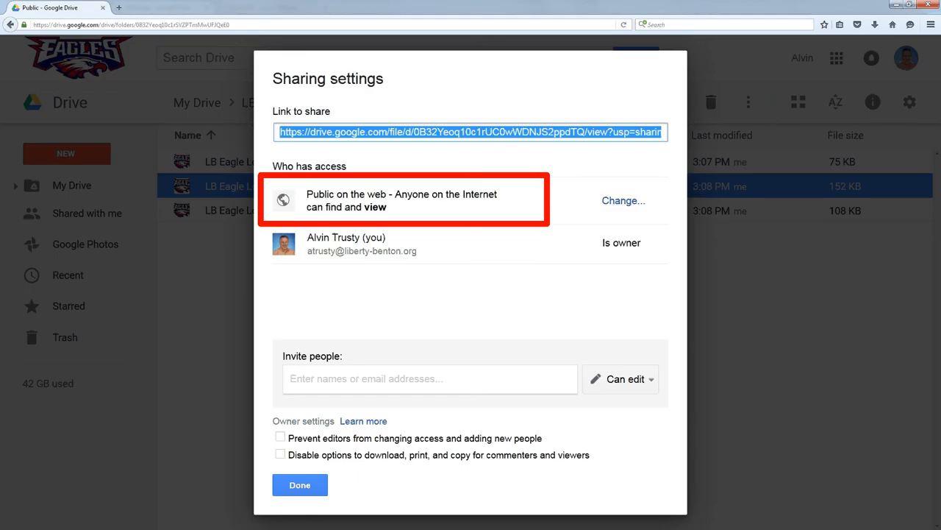
pyautogui.click(300, 484)
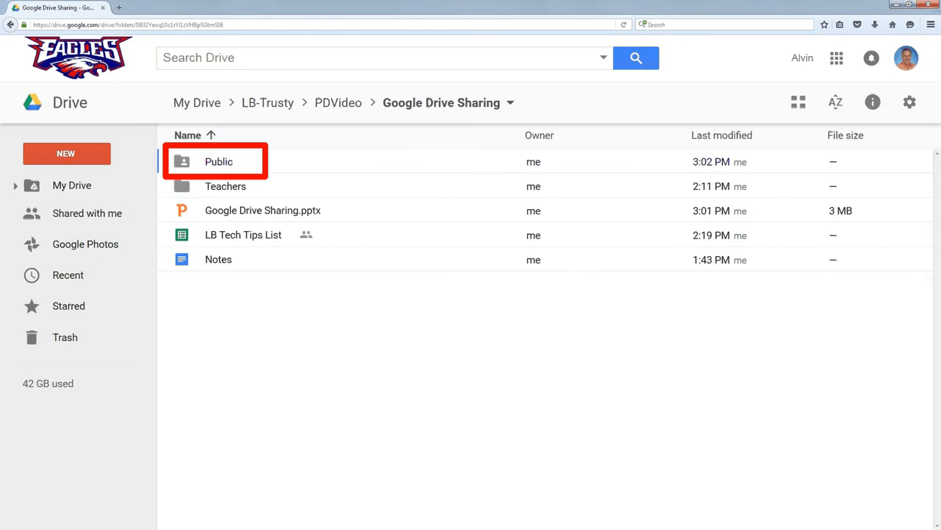